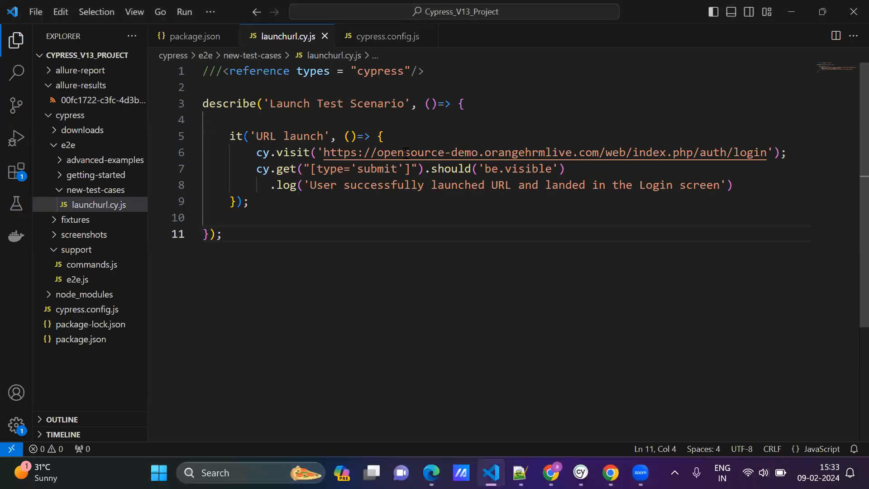
- Open a new terminal for the project from the Terminal menu
left_click(244, 137)
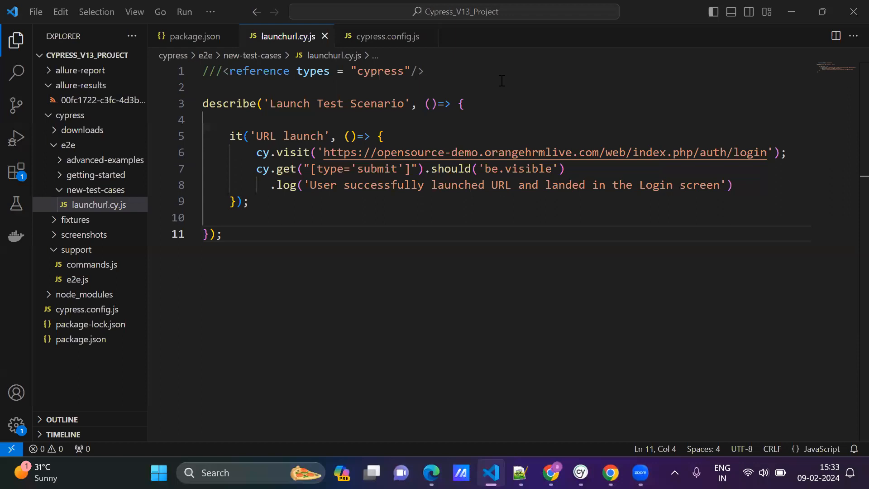
left_click(209, 12)
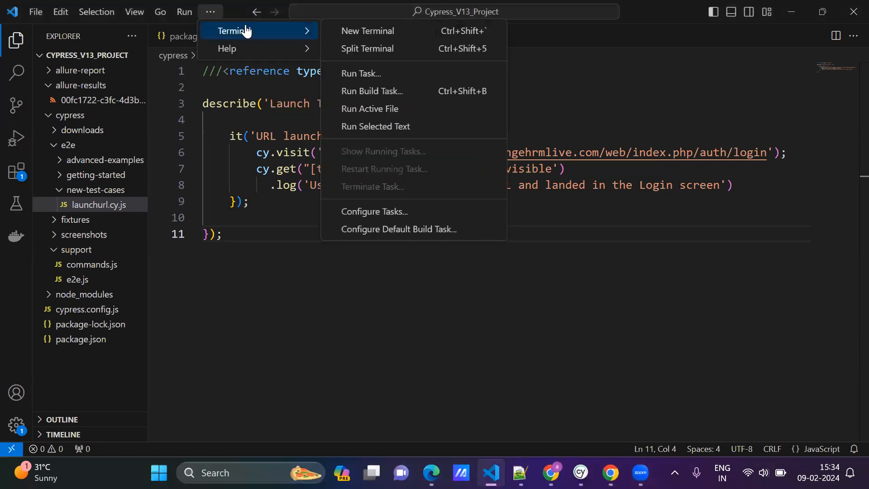
left_click(368, 30)
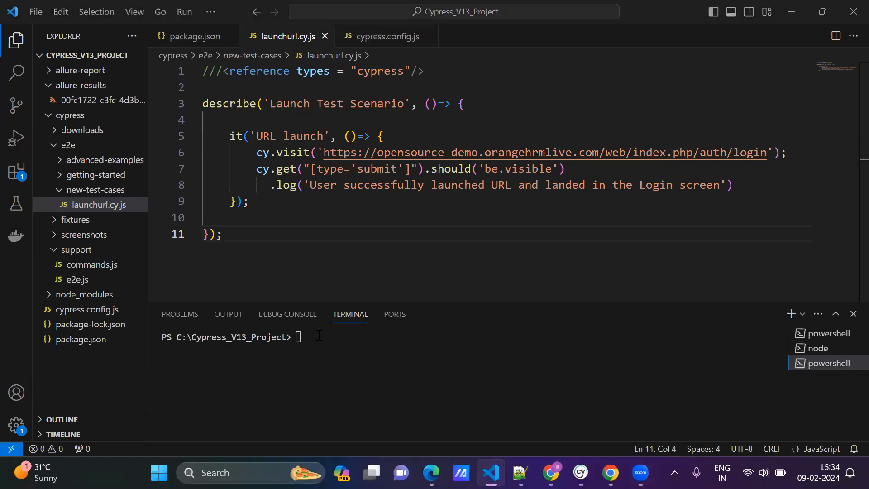
- Confirm Cypress 13.6.3 with npx cypress -v, then enter npx cypress open
type("npx cypress -v")
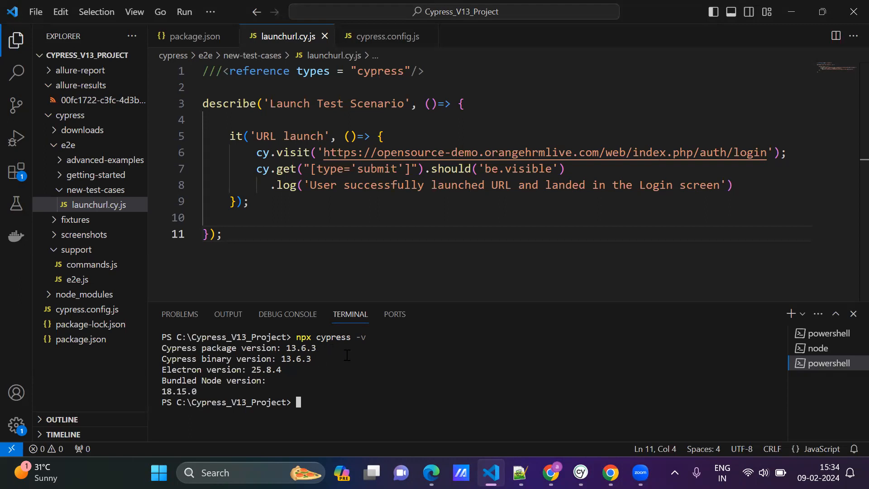
type("npx cypress")
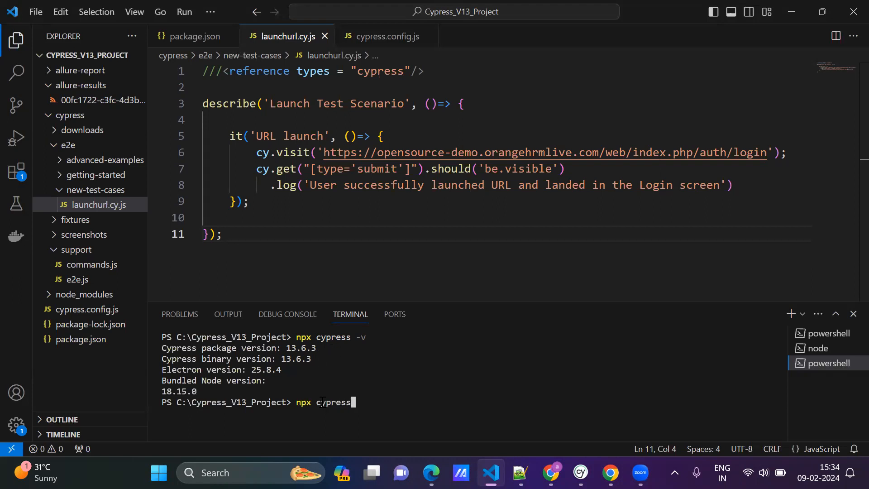
type("open")
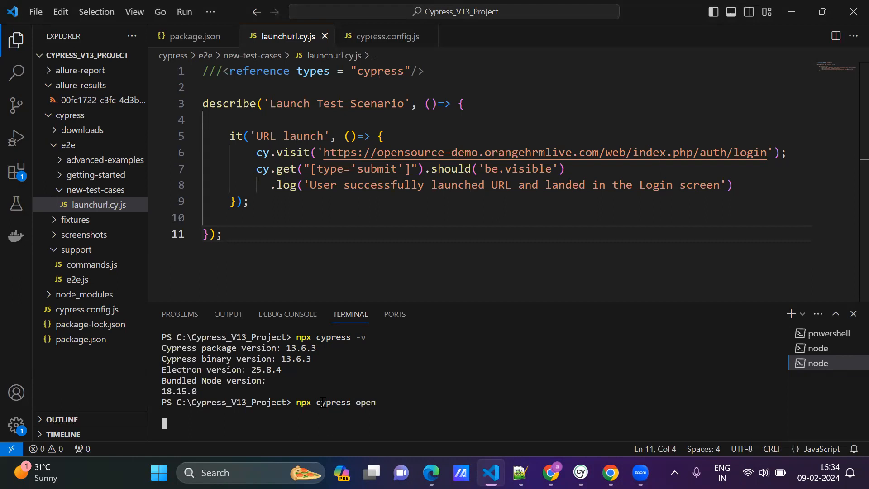
- Launch Cypress and bring its window to the E2E Choose a browser screen
key("Enter")
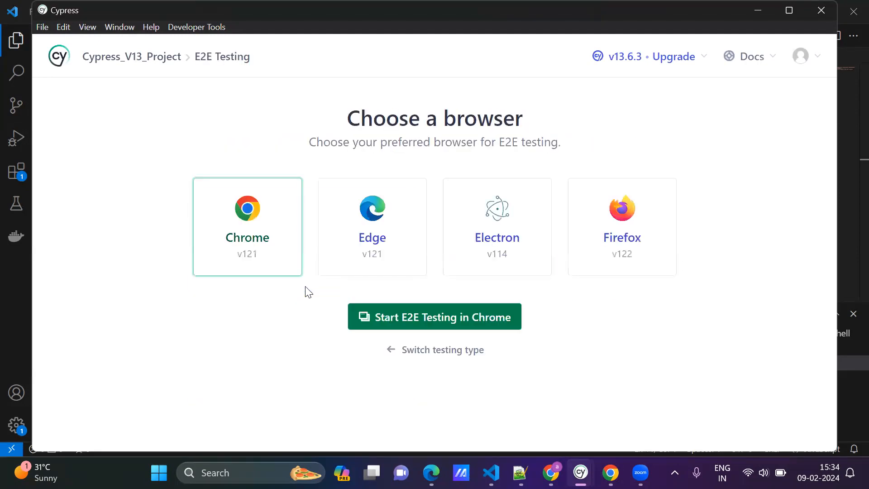
mouse_move(558, 447)
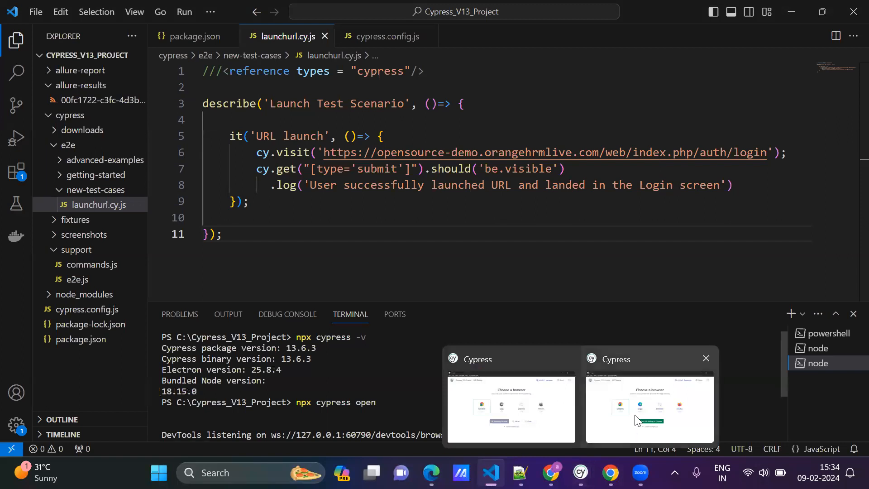
left_click(649, 408)
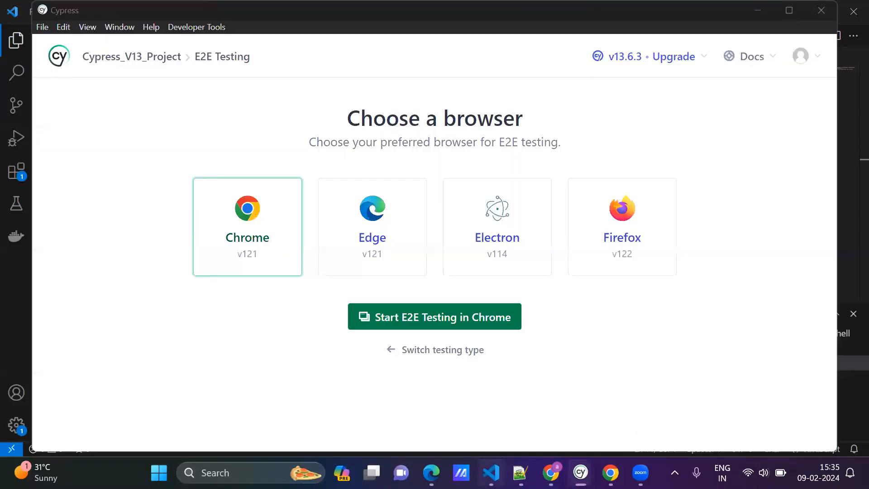
left_click(490, 472)
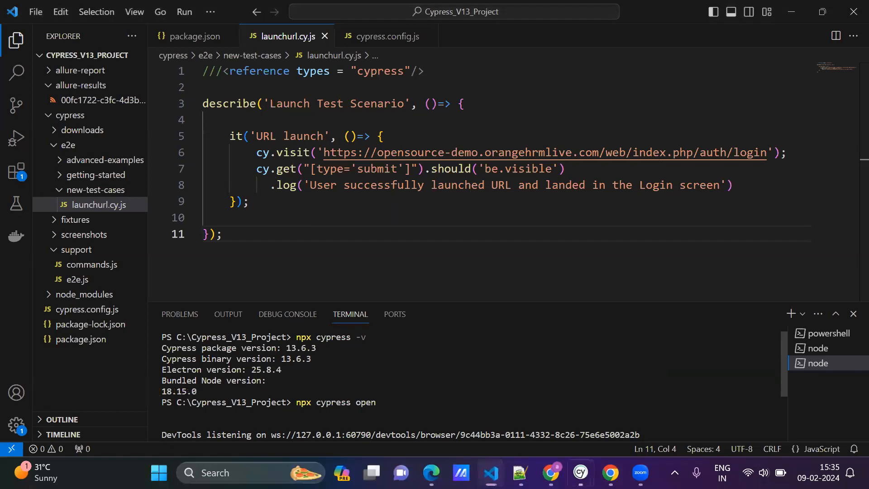
left_click(580, 472)
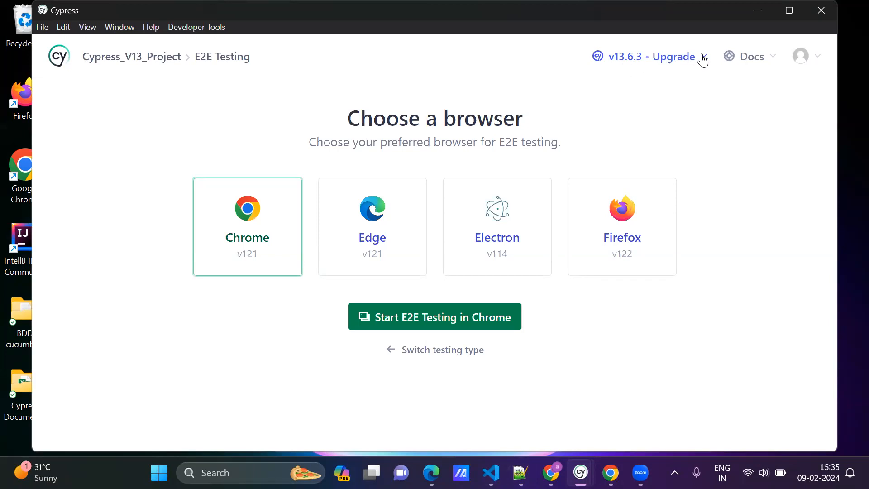
left_click(674, 57)
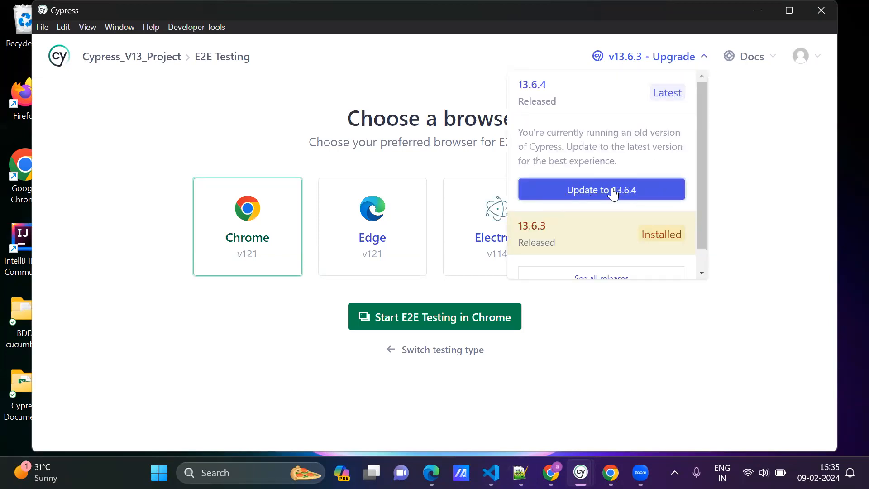
mouse_move(534, 98)
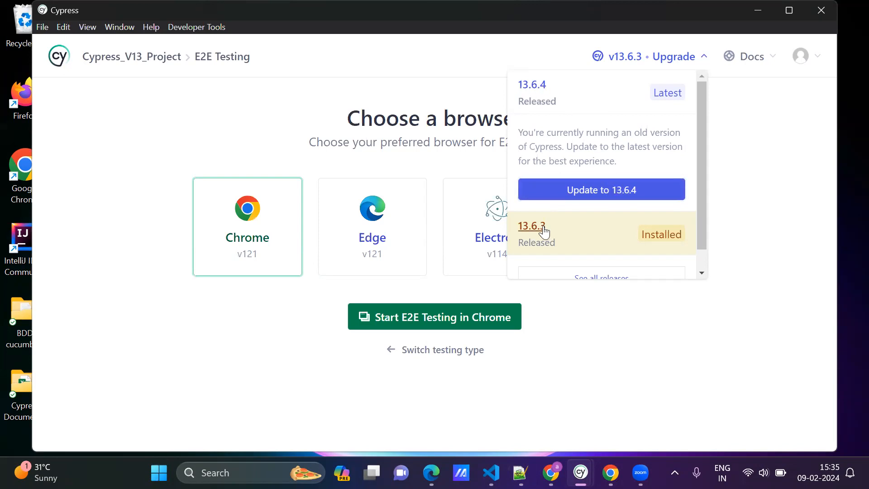
mouse_move(613, 193)
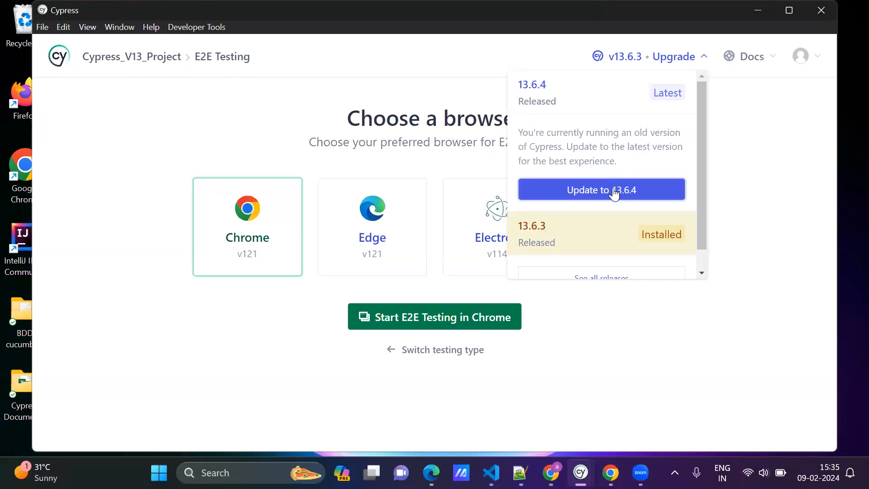
left_click(601, 189)
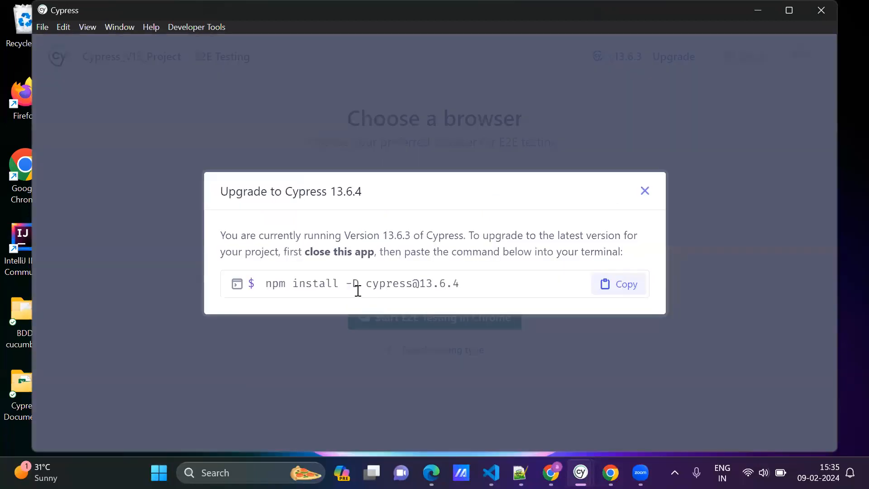
left_click(618, 284)
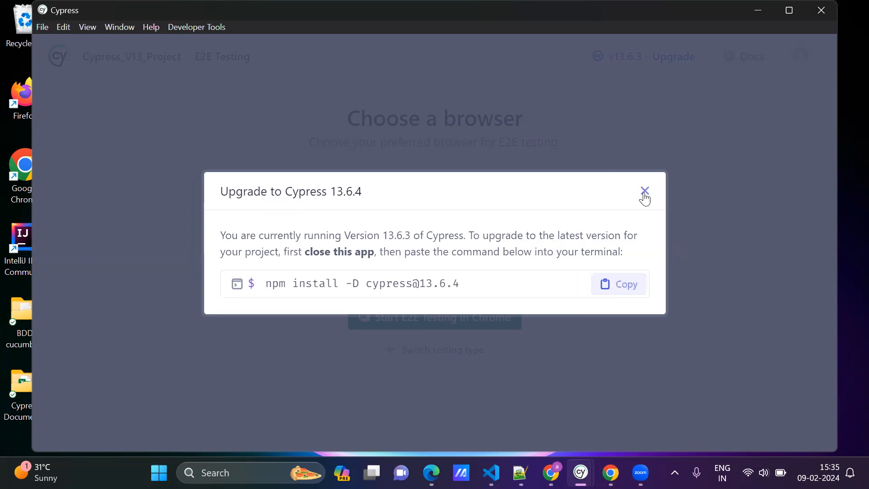
left_click(644, 191)
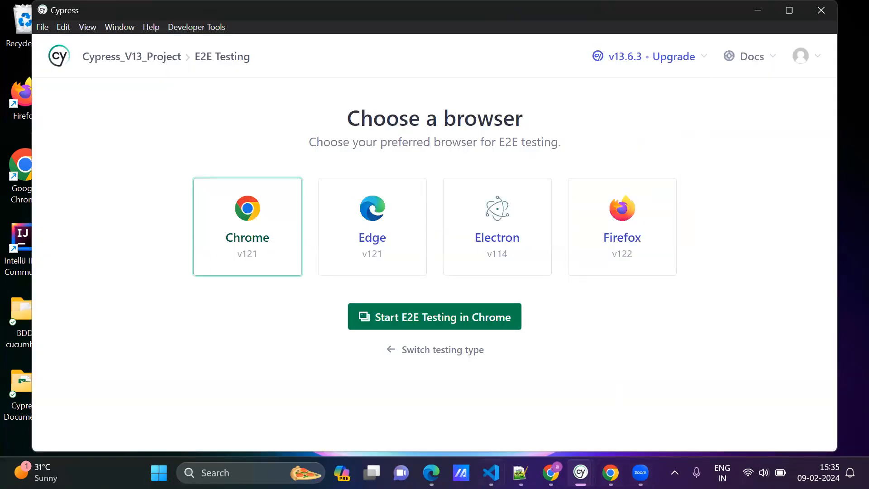
left_click(490, 473)
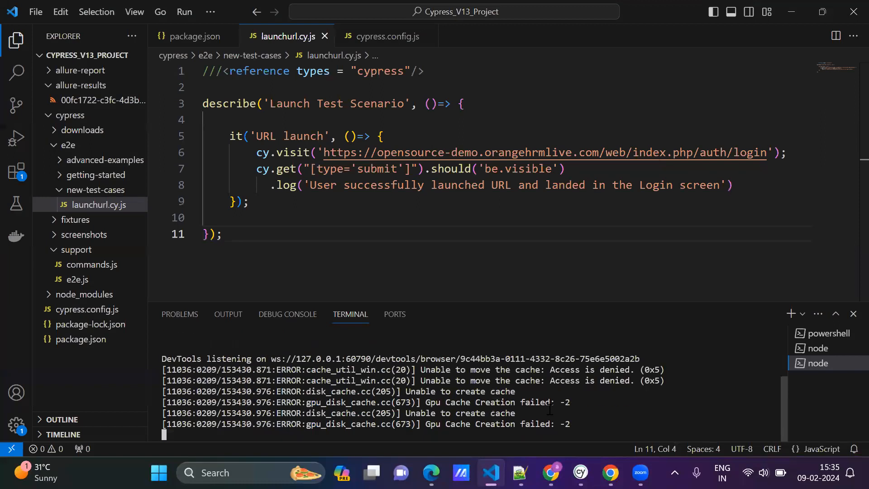
key("ctrl+c")
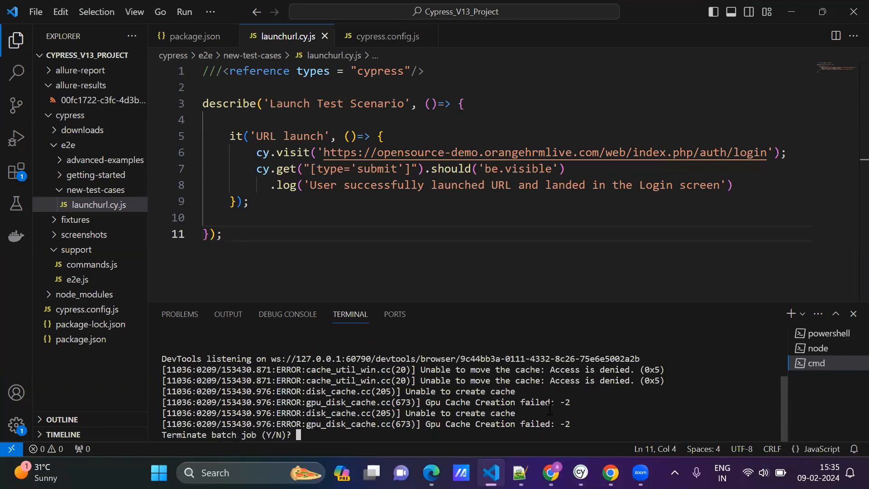
type("y")
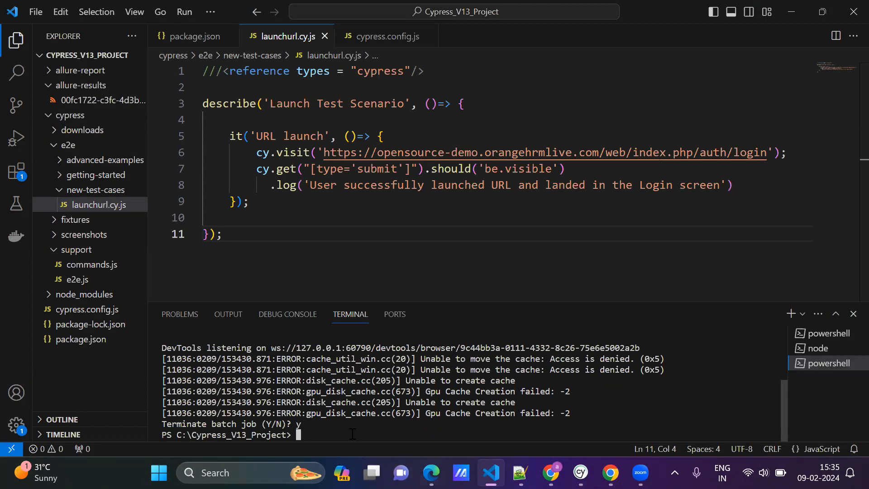
type("npm install -D cypress@13.6.4")
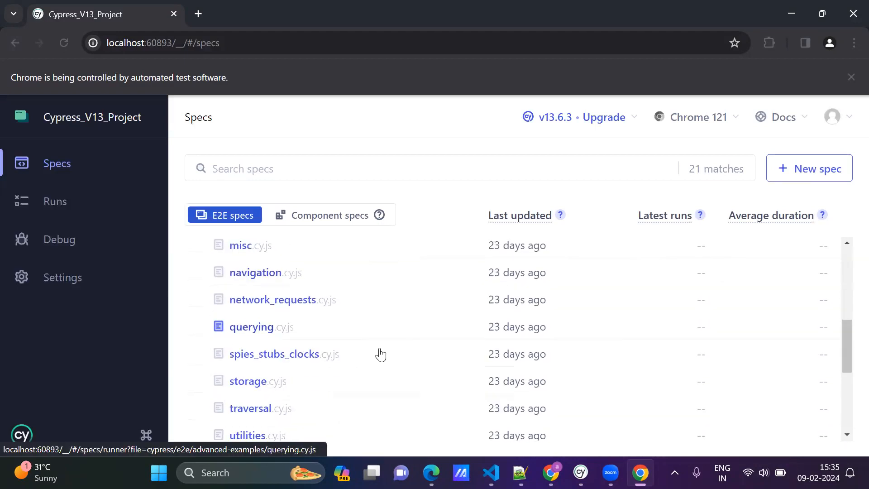
- Scroll the Specs list to launchurl.cy.js and close the Cypress-controlled Chrome window
scroll("down", 3)
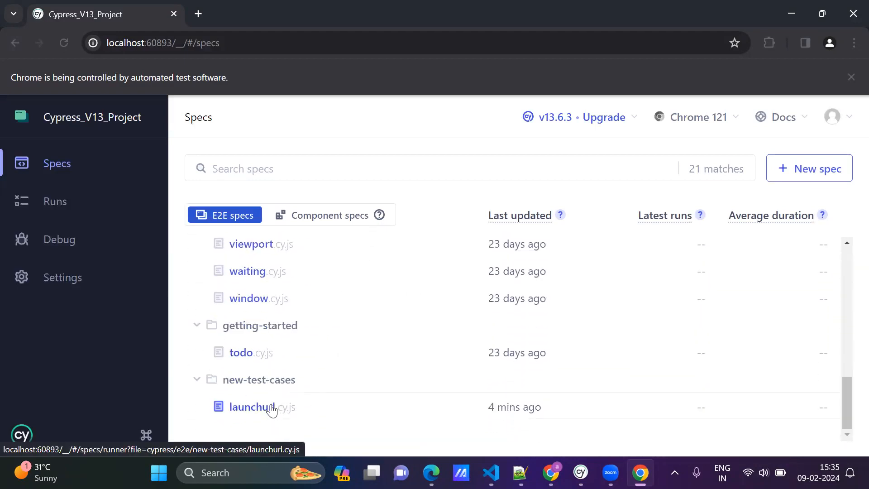
mouse_move(588, 435)
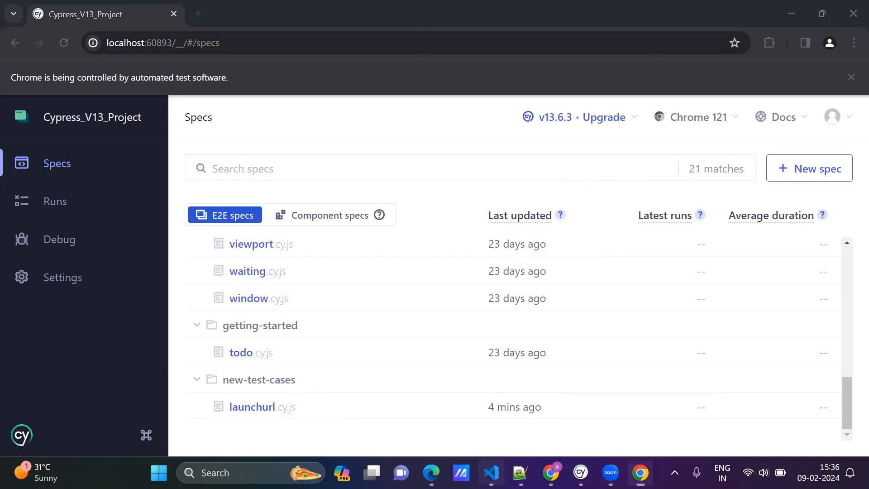
left_click(489, 472)
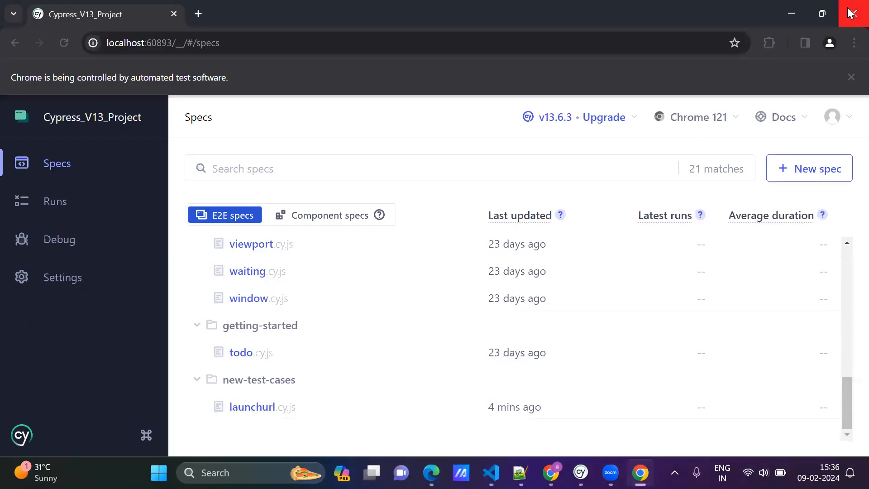
left_click(520, 472)
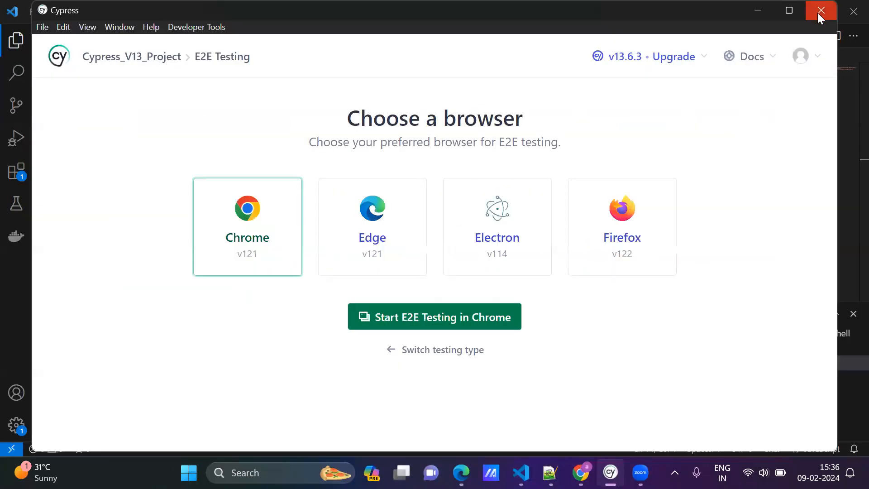
- Close the Cypress launcher window while the 13.6.4 npm install runs
left_click(821, 10)
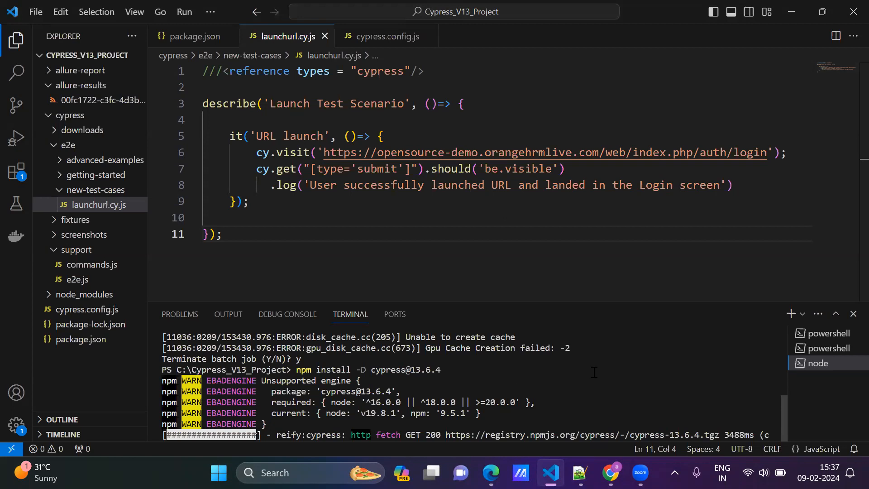
mouse_move(462, 413)
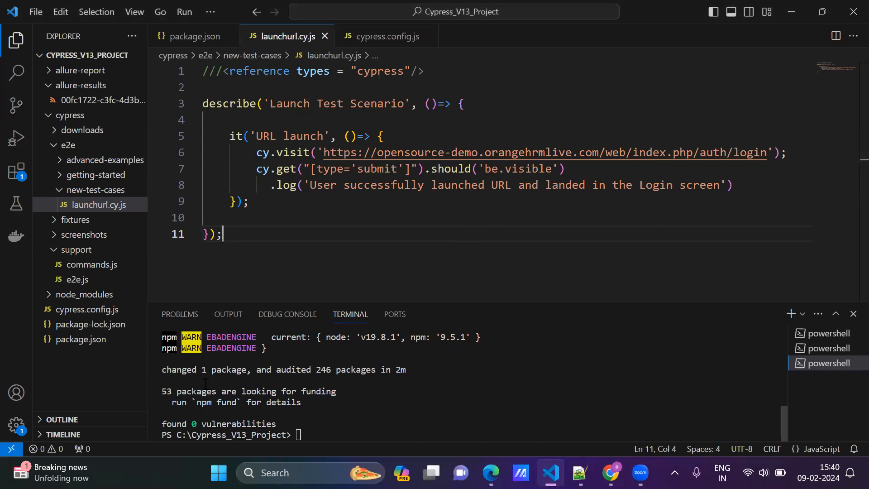
mouse_move(328, 428)
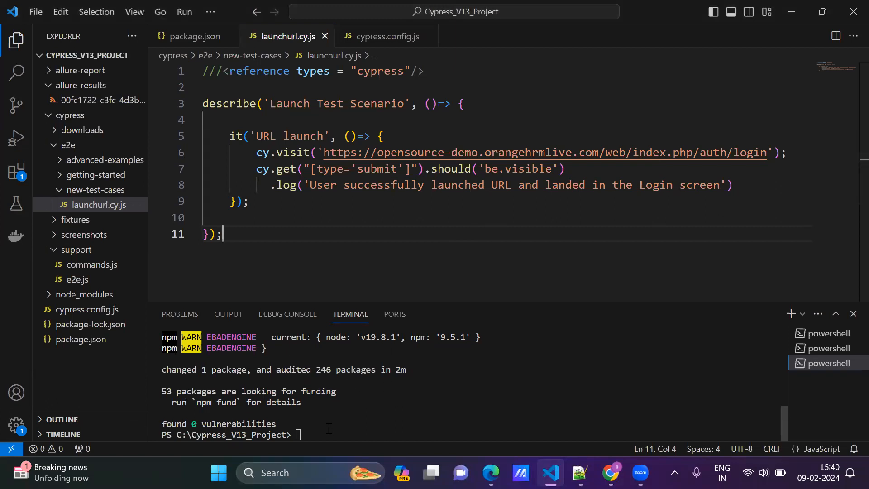
- Verify Cypress now reports 13.6.4 and relaunch it with npx cypress open
type("npx cypress open")
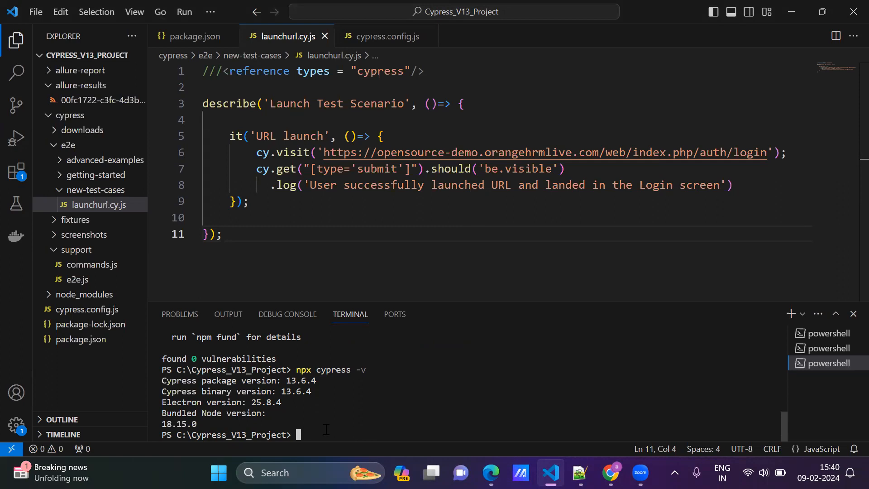
type("npm install -D cypress@13.6.4")
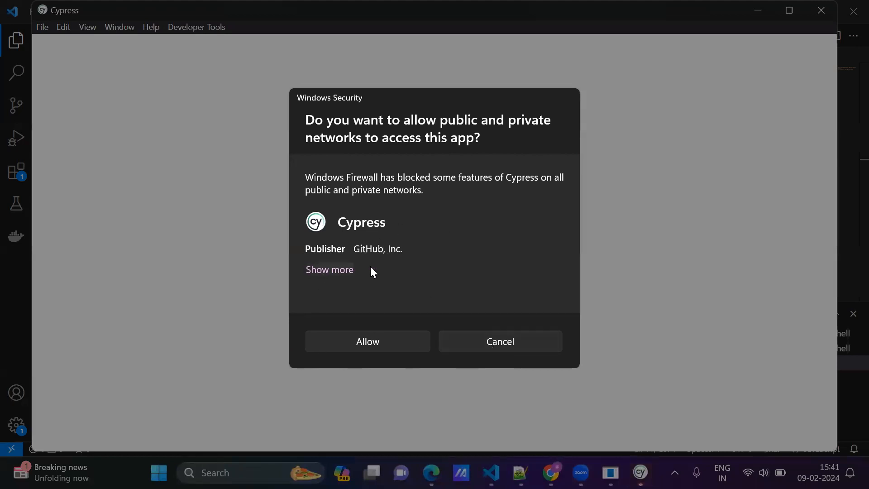
mouse_move(499, 341)
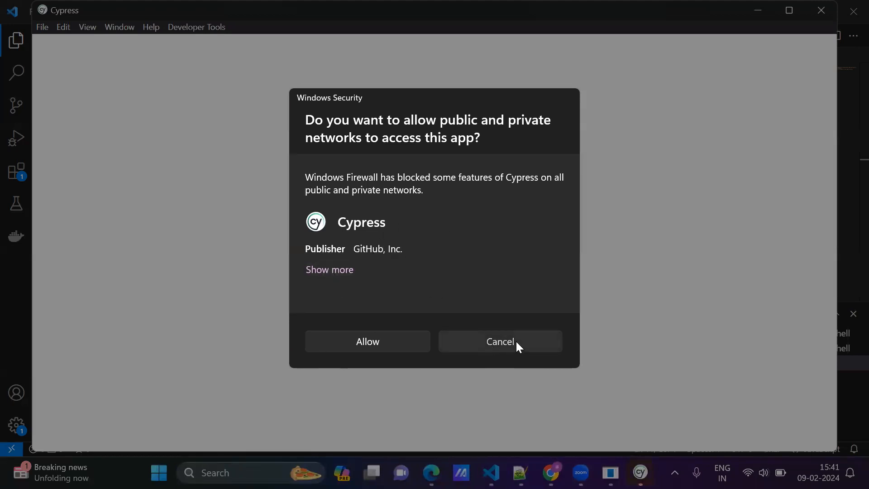
- Cancel the Windows Security firewall prompt to reach the Cypress v13.6.4 welcome screen
left_click(500, 341)
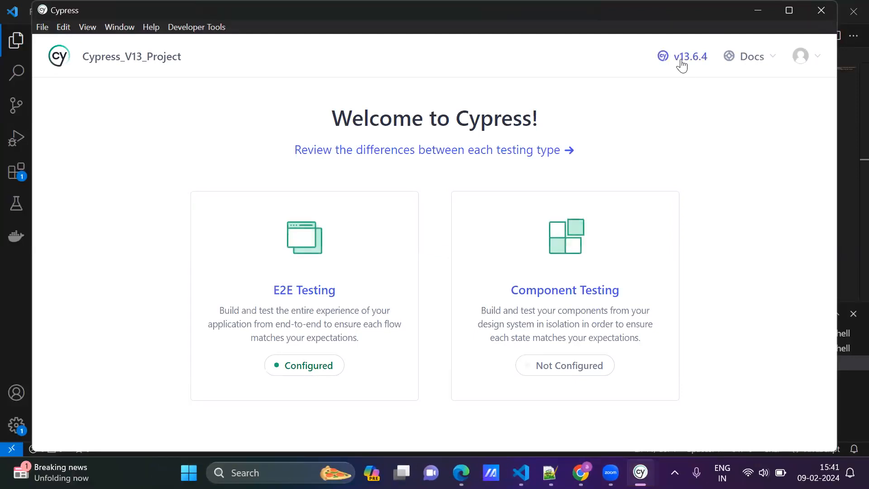
- Open the v13.6.4 changelog in Edge, read it, then minimize Edge
left_click(688, 56)
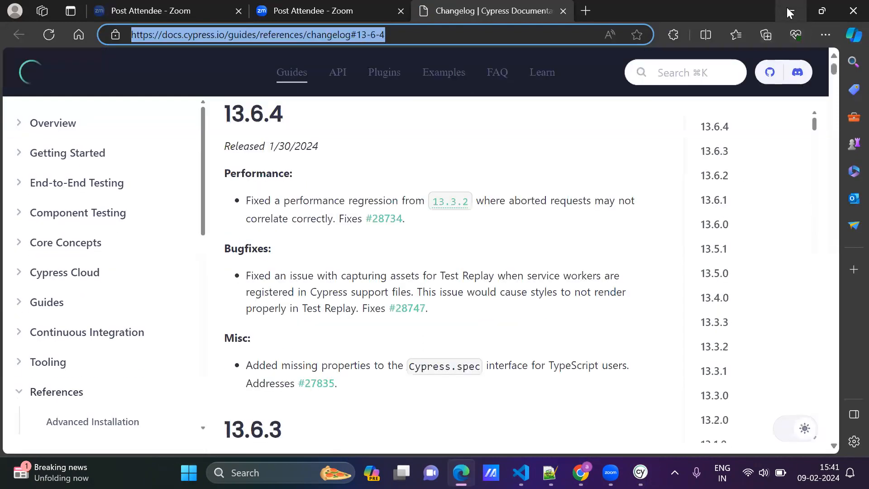
left_click(639, 473)
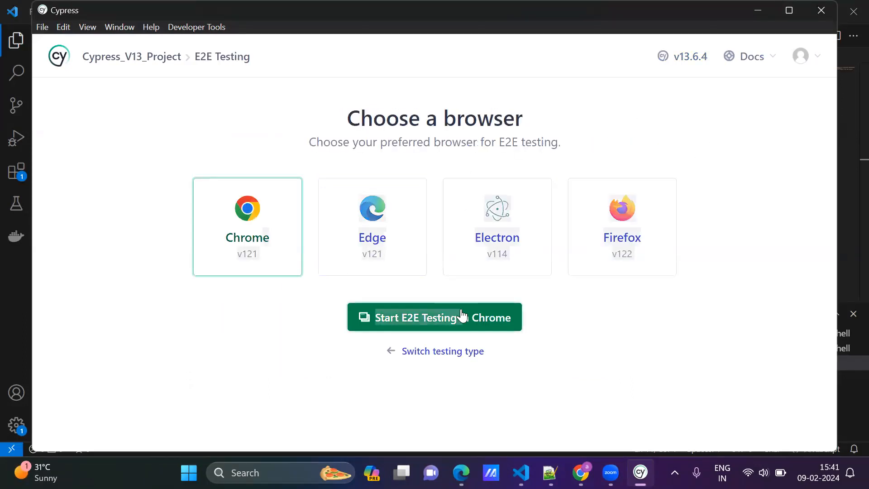
- Start E2E testing in Chrome, collapse advanced-examples, and run launchurl.cy.js
left_click(434, 317)
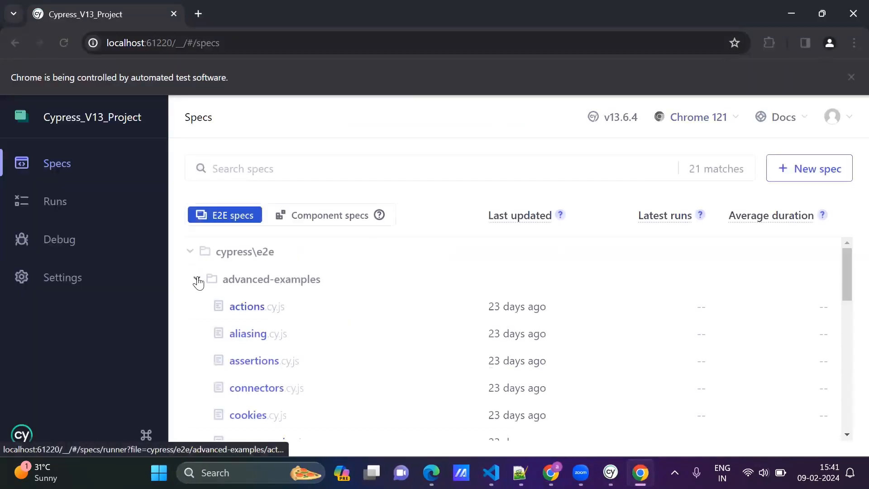
left_click(197, 278)
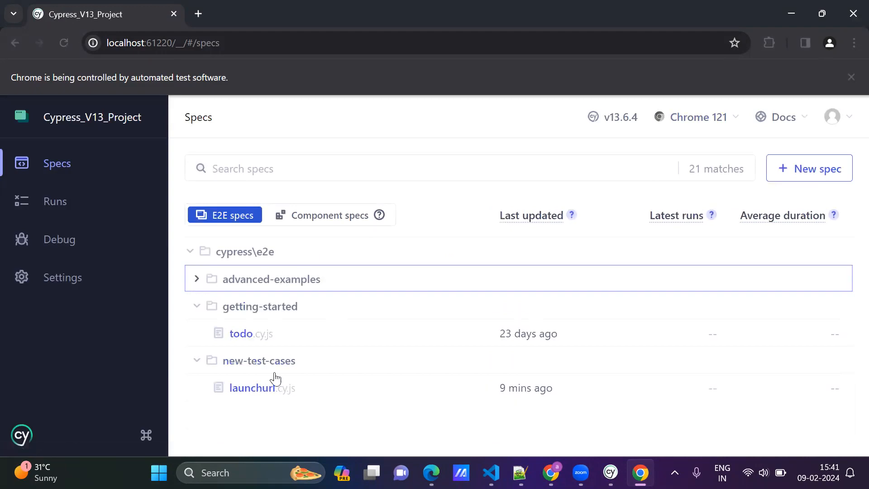
left_click(253, 387)
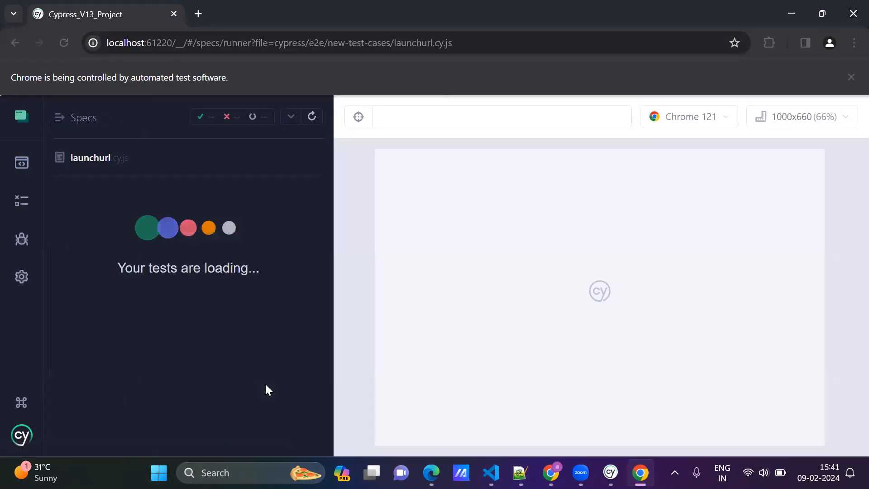